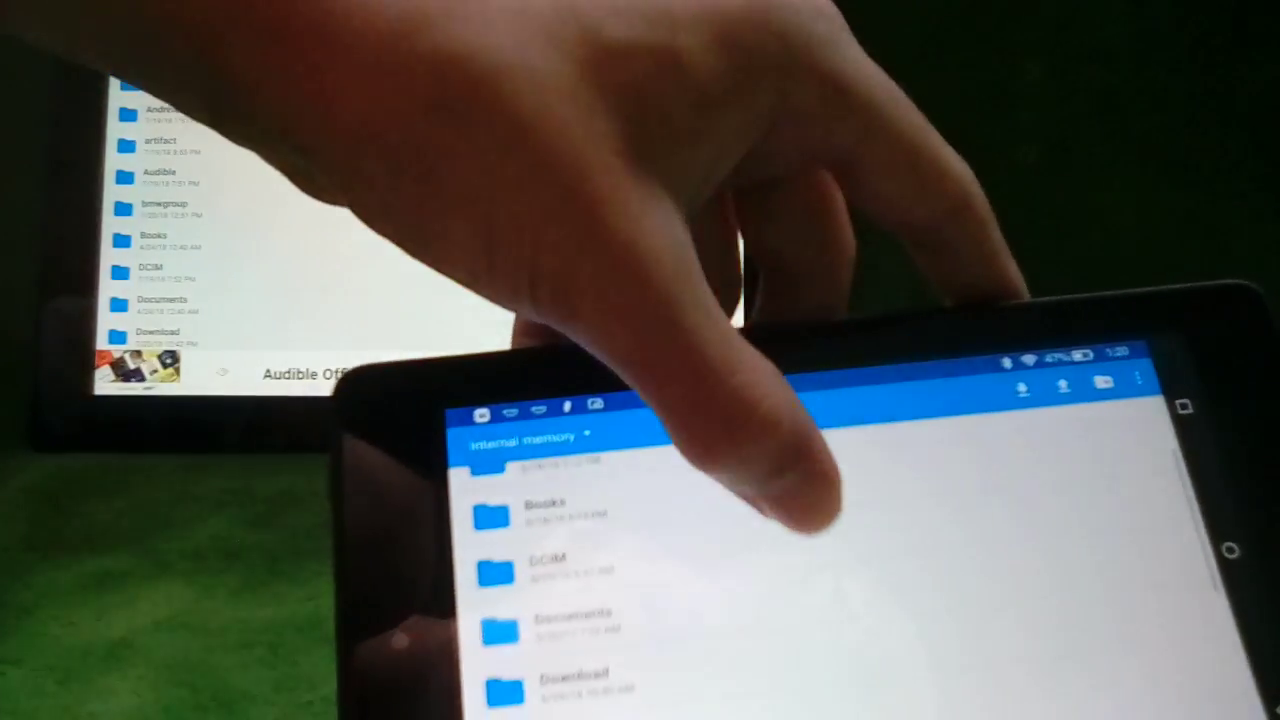
pyautogui.scroll(3)
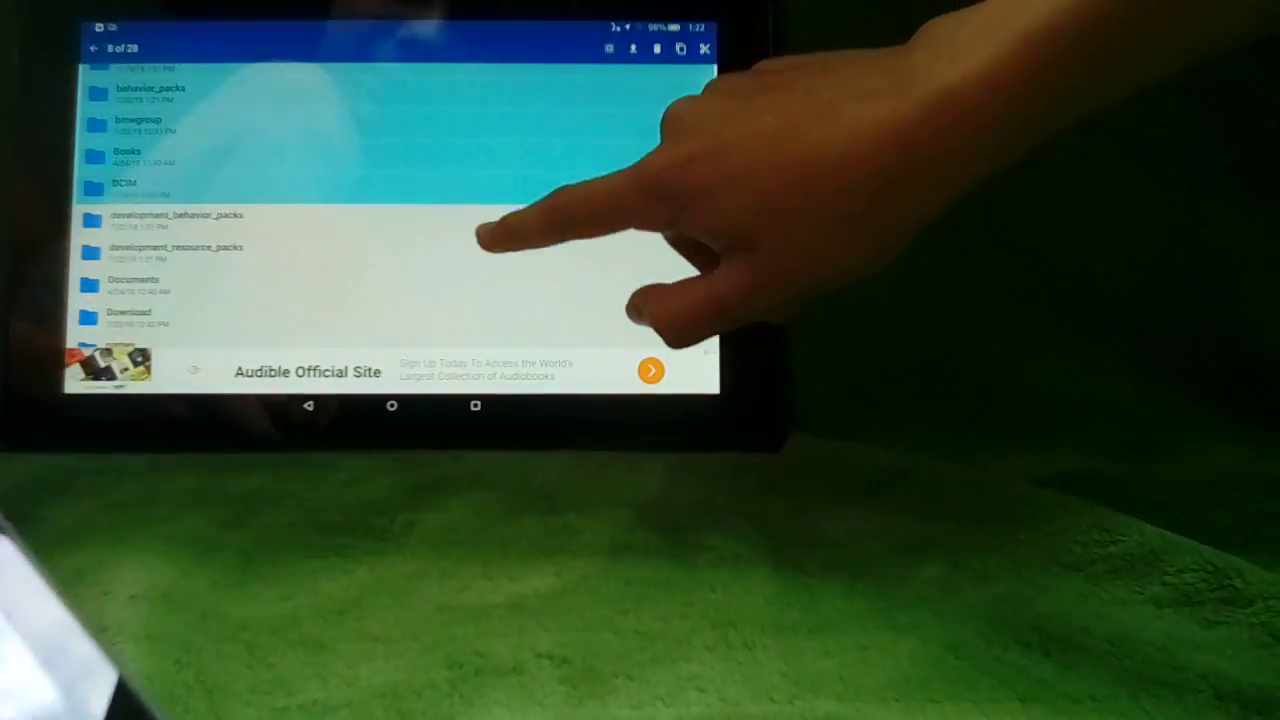
pyautogui.scroll(-3)
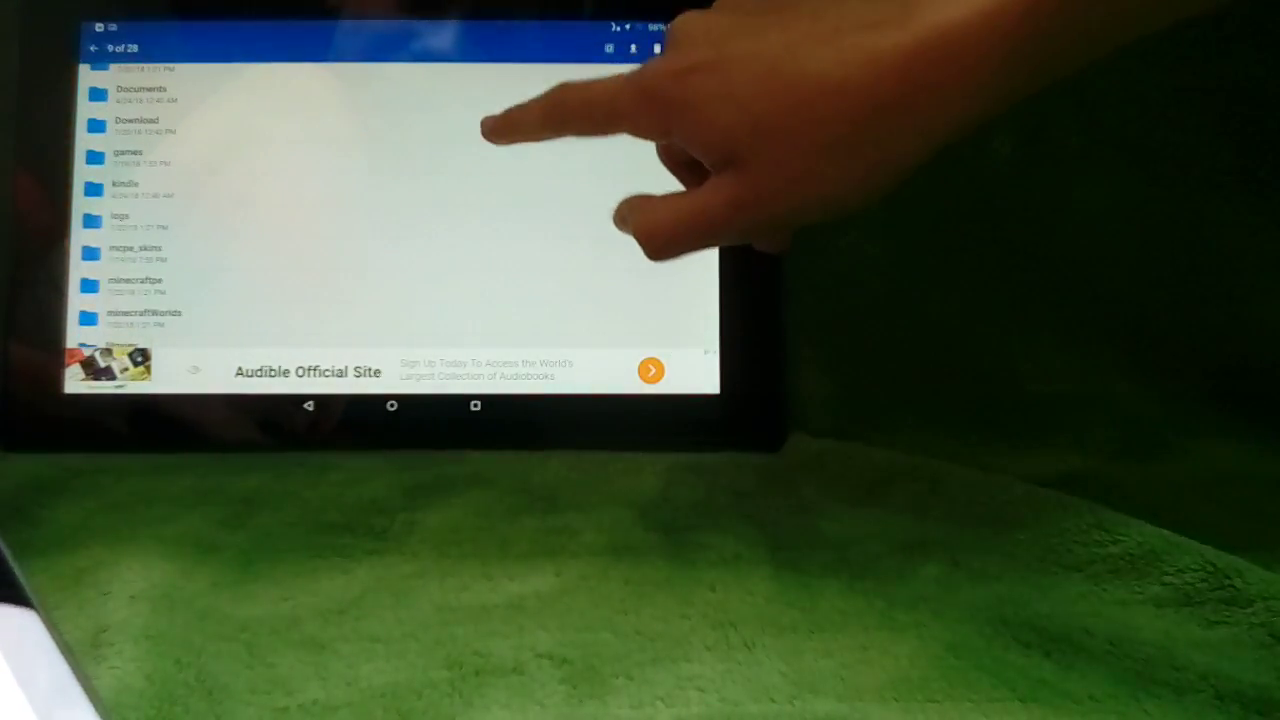